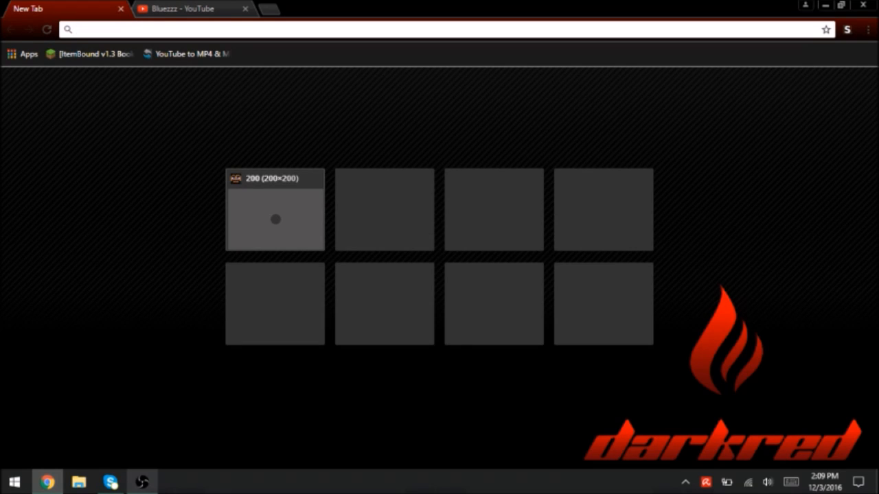
Step: Switch to the Bluezzz YouTube channel tab and reveal earlier videos in the Uploads row
click(192, 8)
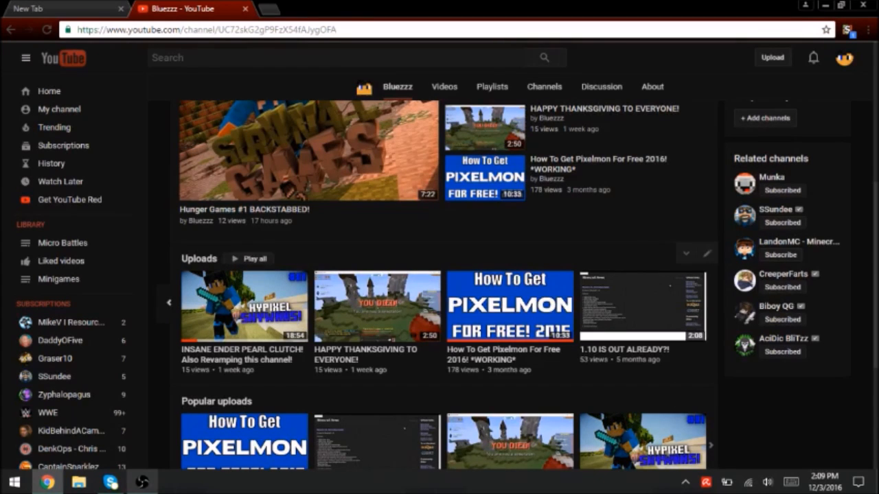
click(171, 302)
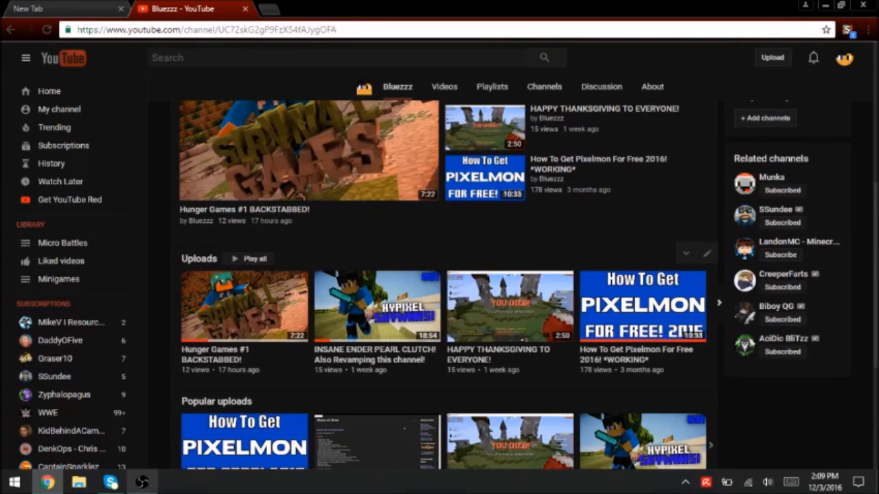
click(720, 302)
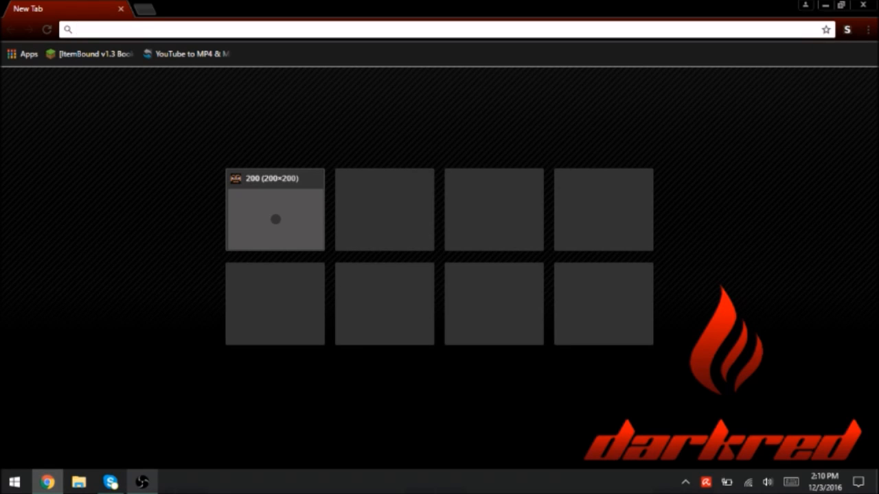
Step: Search Start for 'Mine' and launch Minecraft: Windows 10 Edition Beta to its title menu
right_click(14, 480)
text(Min)
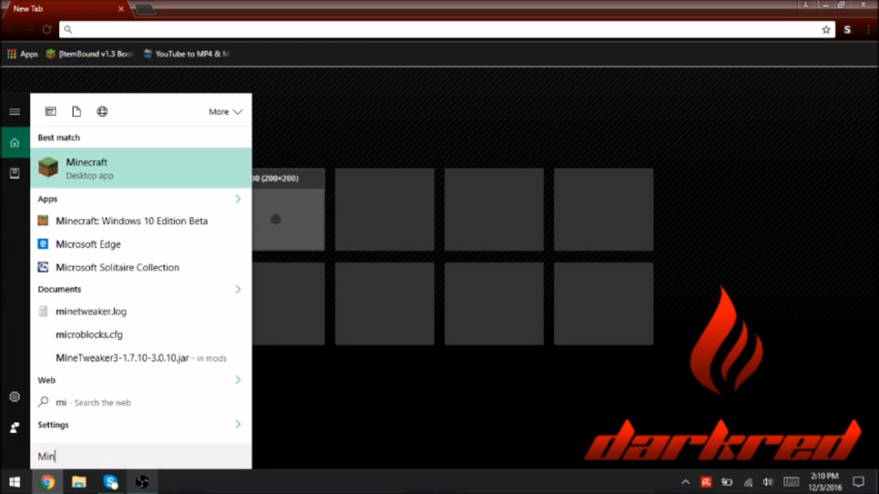
text(e)
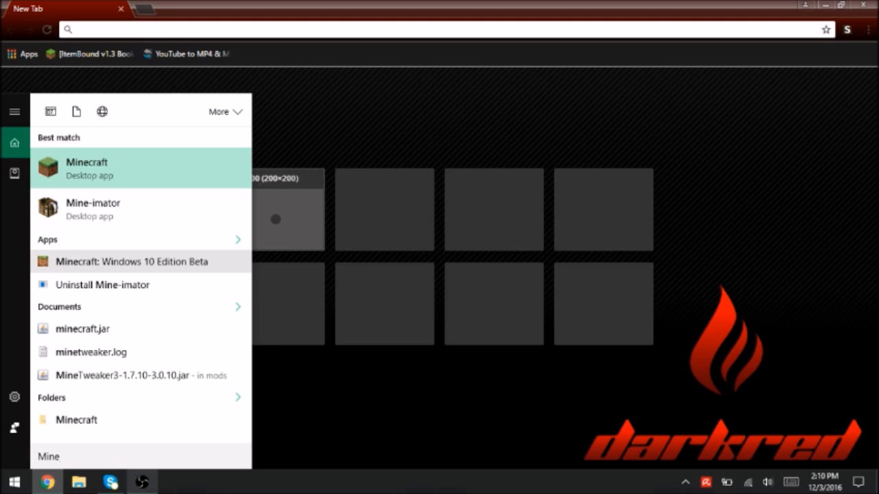
click(131, 261)
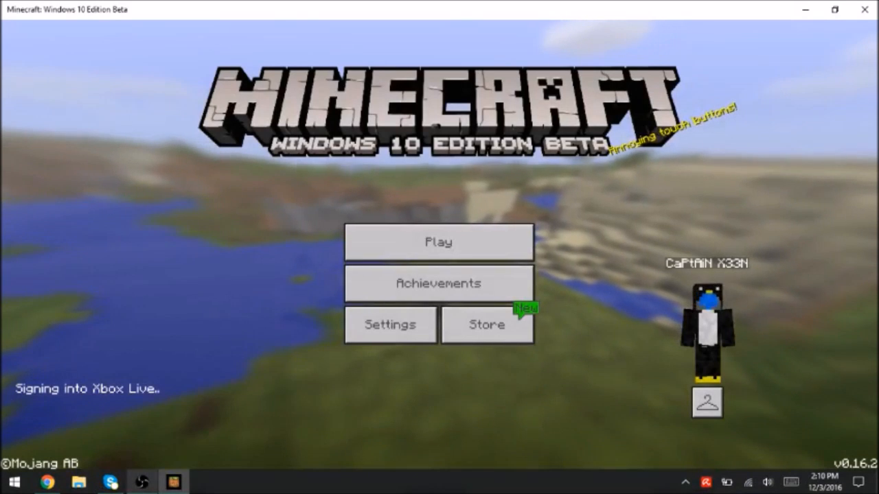
click(707, 404)
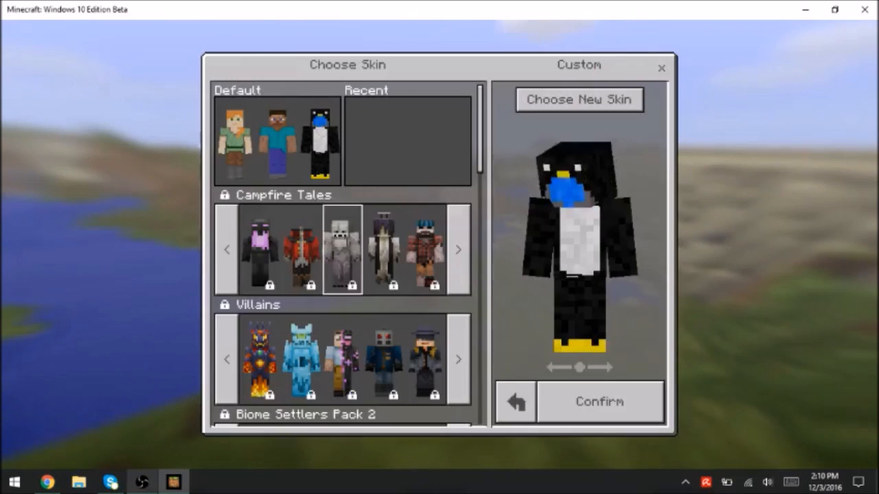
click(578, 99)
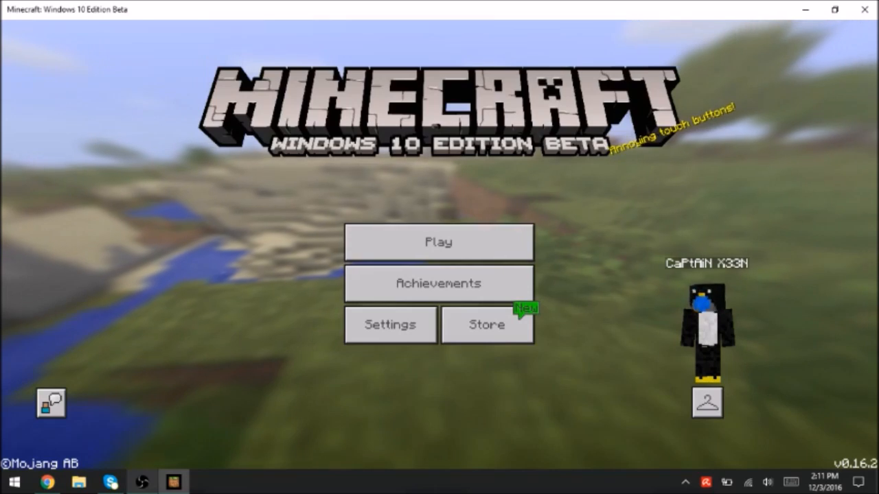
Step: From Play, go to the Friends list and join the Mineplex server
click(440, 242)
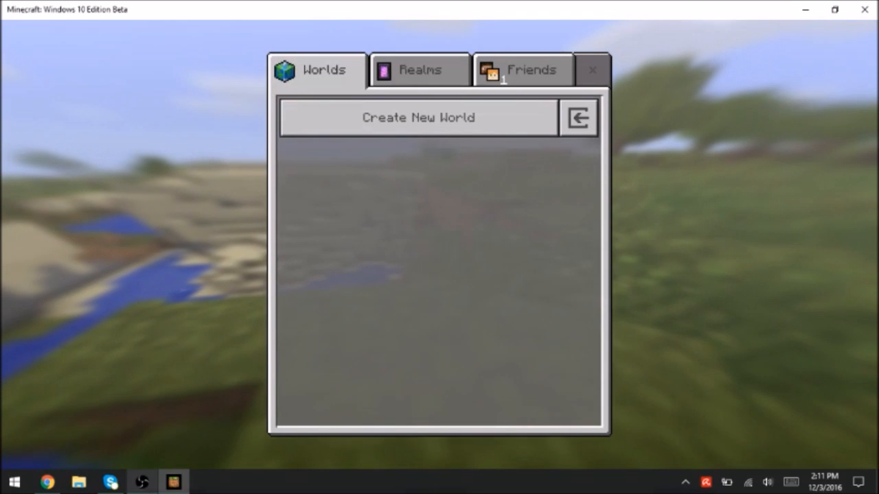
click(523, 68)
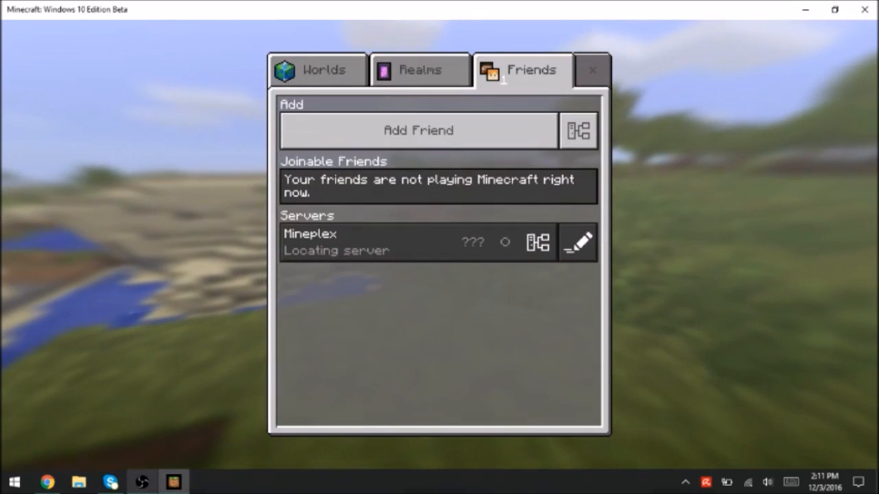
click(412, 242)
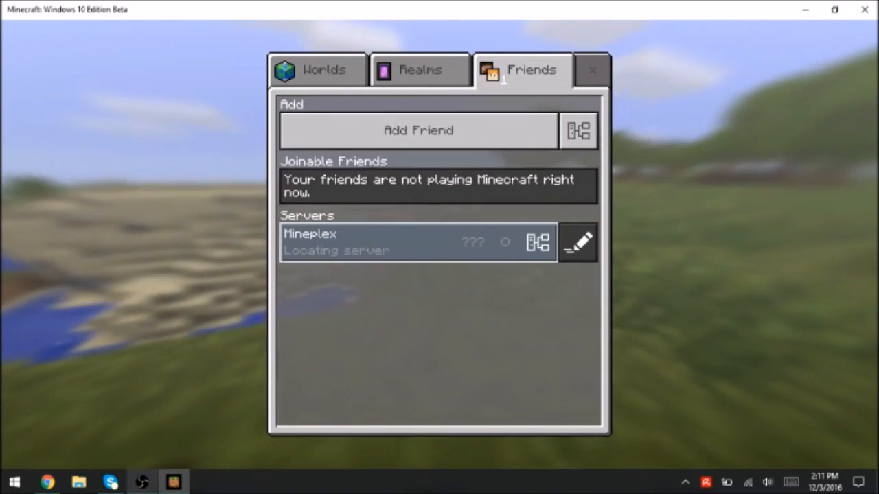
click(412, 242)
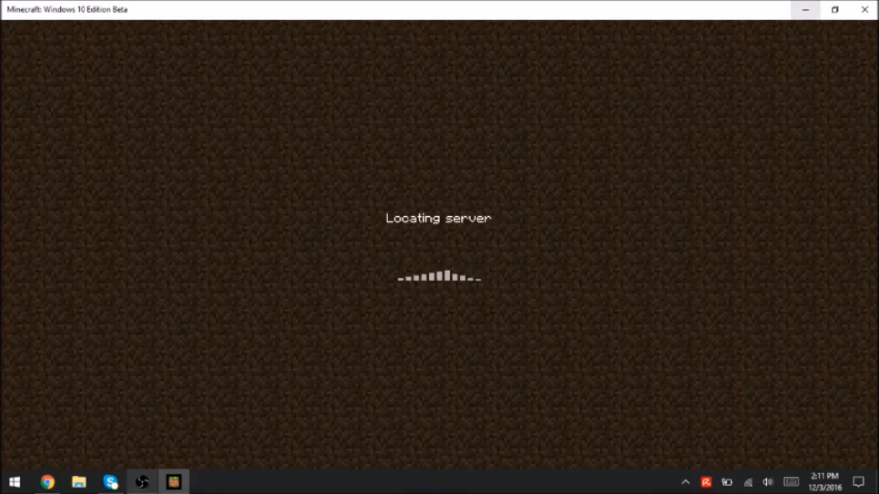
mouse_move(805, 10)
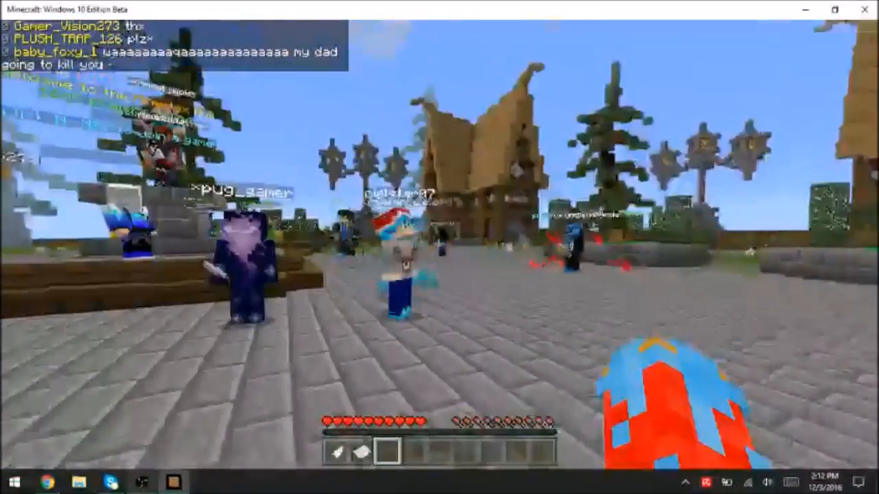
mouse_move(439, 247)
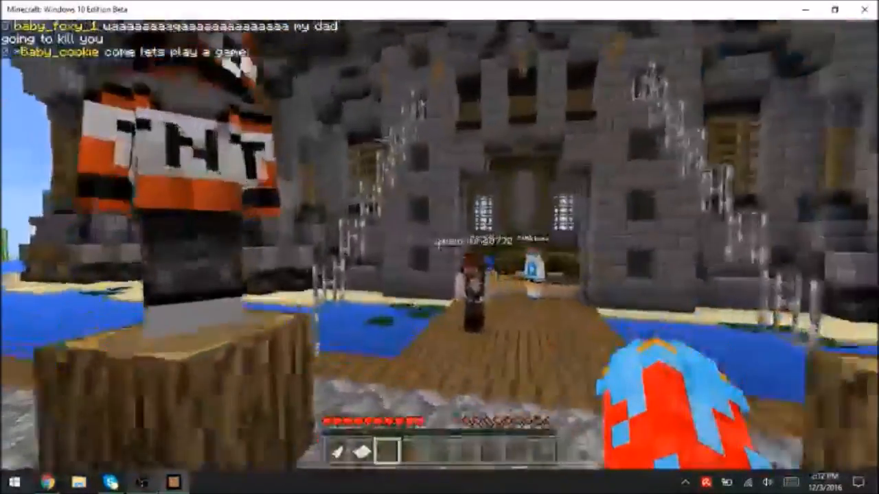
Step: Save & Quit the Mineplex lobby, glance at Realms, and start Create New World with default settings
key(Escape)
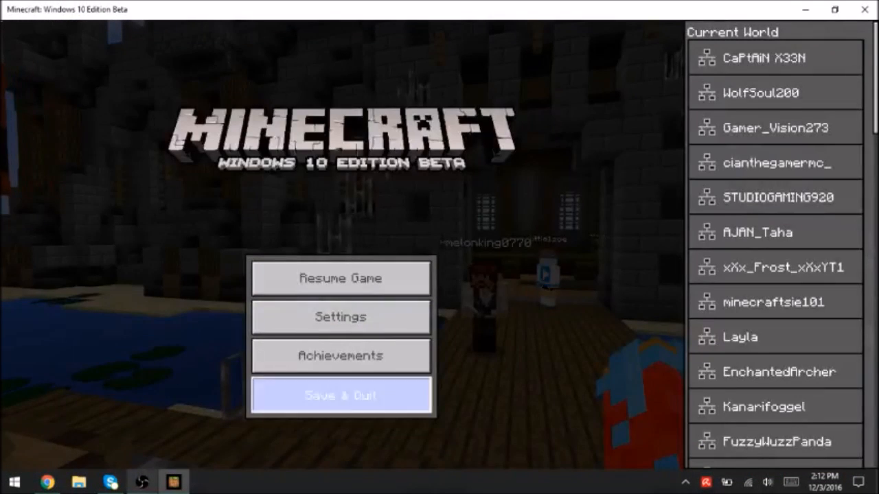
click(341, 395)
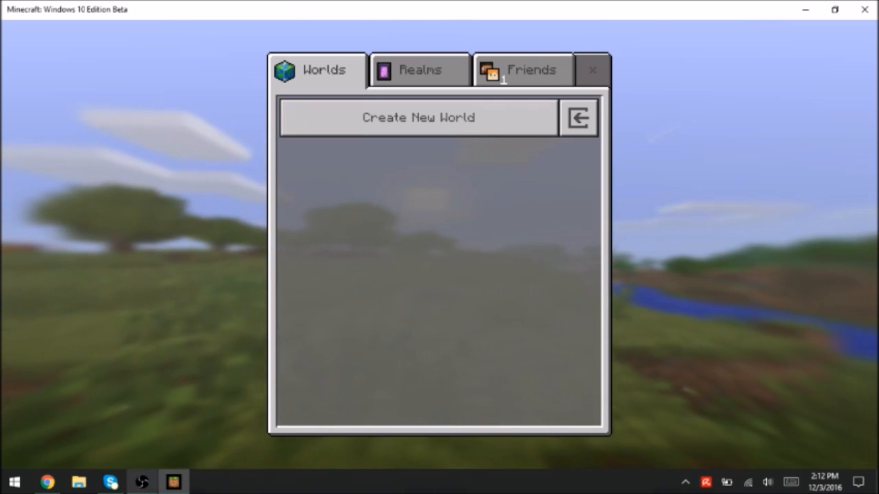
click(420, 68)
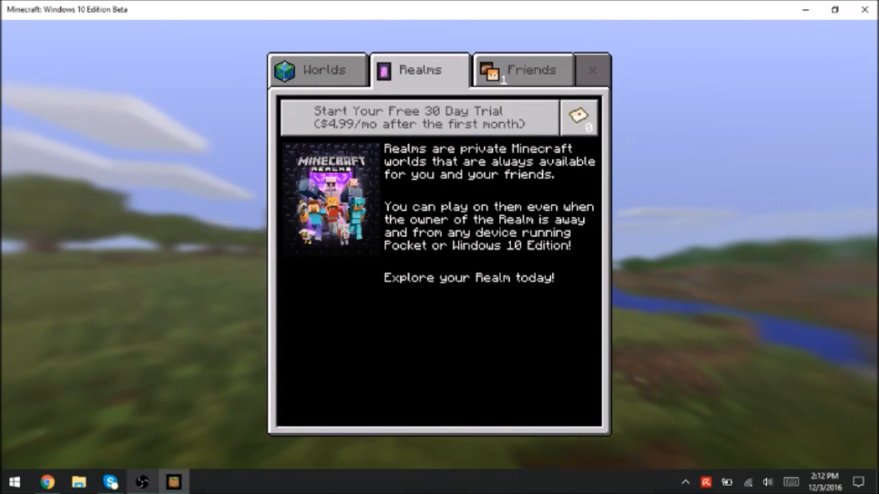
click(318, 69)
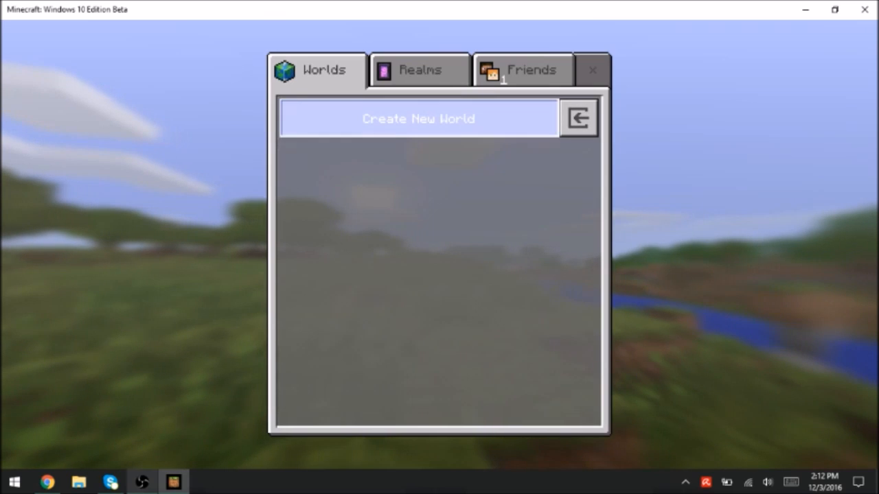
click(417, 118)
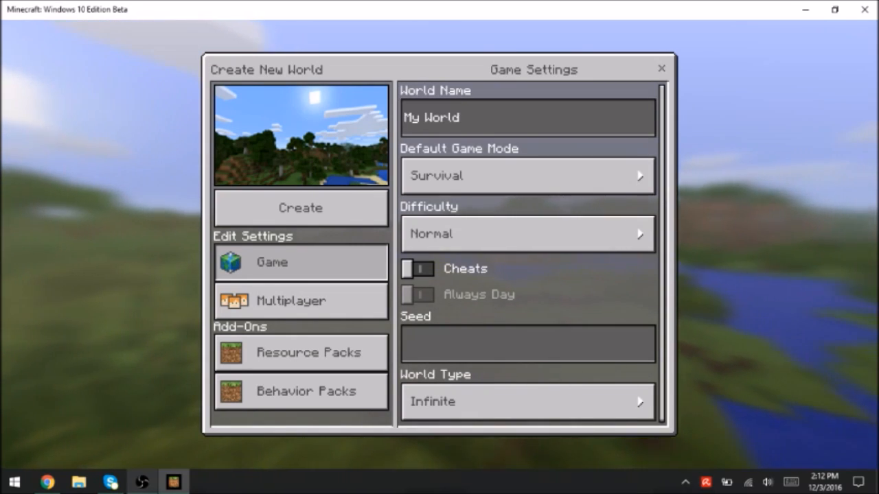
Step: Back out of Create New World and view the Realms free trial information
click(661, 69)
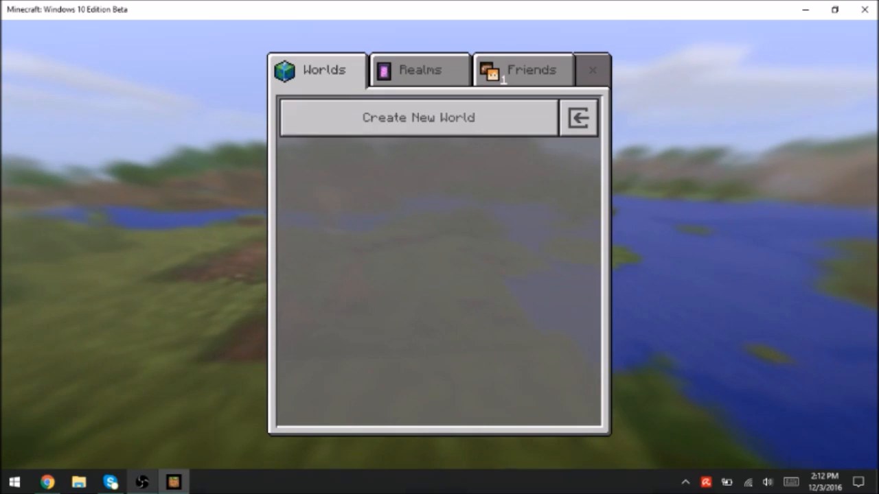
click(421, 69)
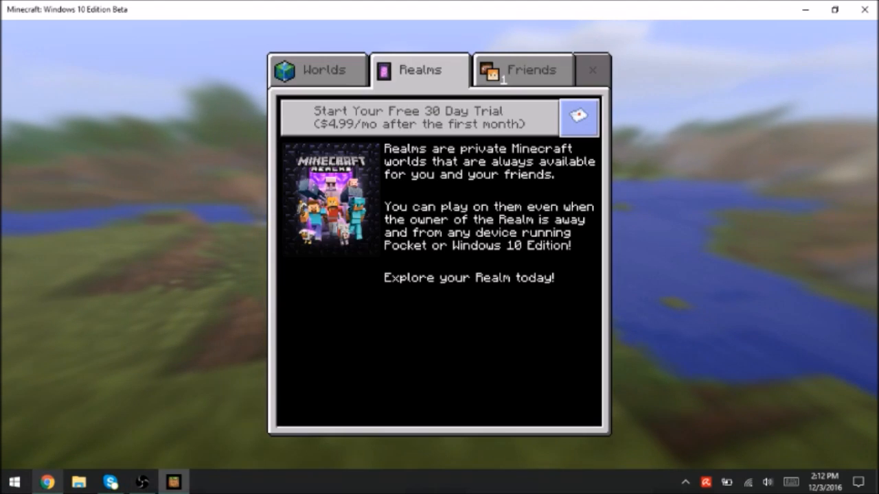
click(523, 70)
text(min)
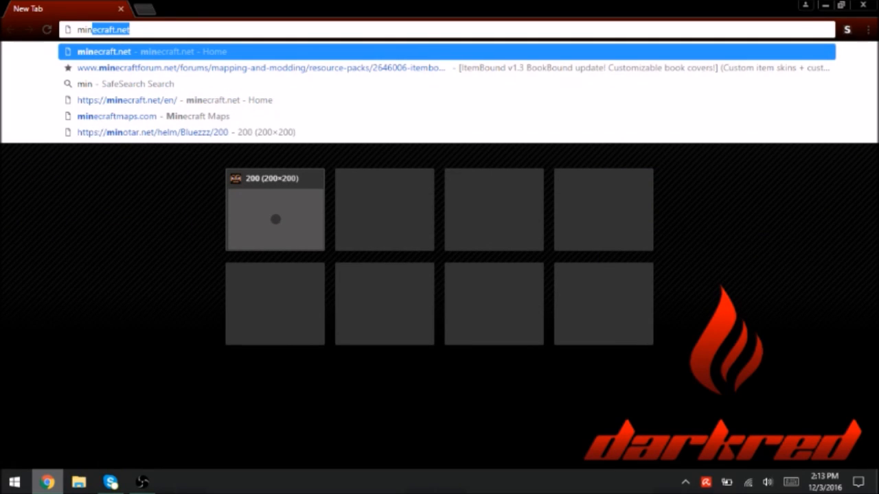
Step: Load mojang.com in Chrome and scroll over the homepage's recent posts
text(mojang.com)
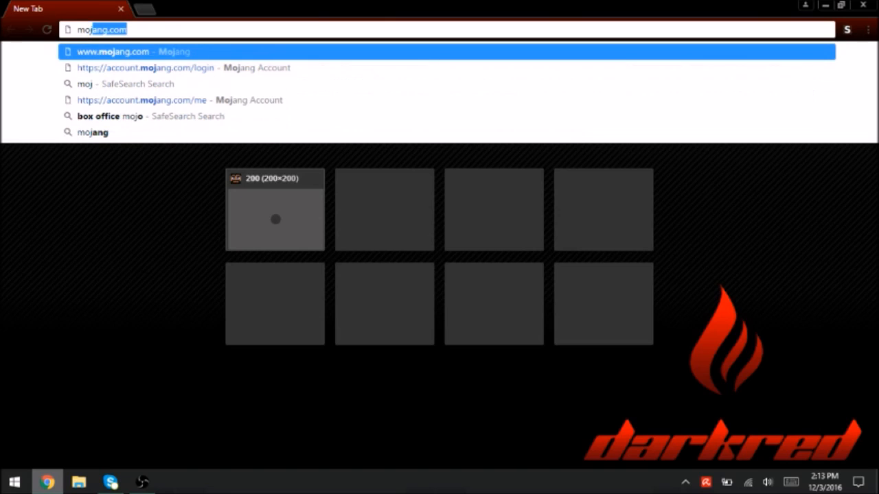
text(mojn)
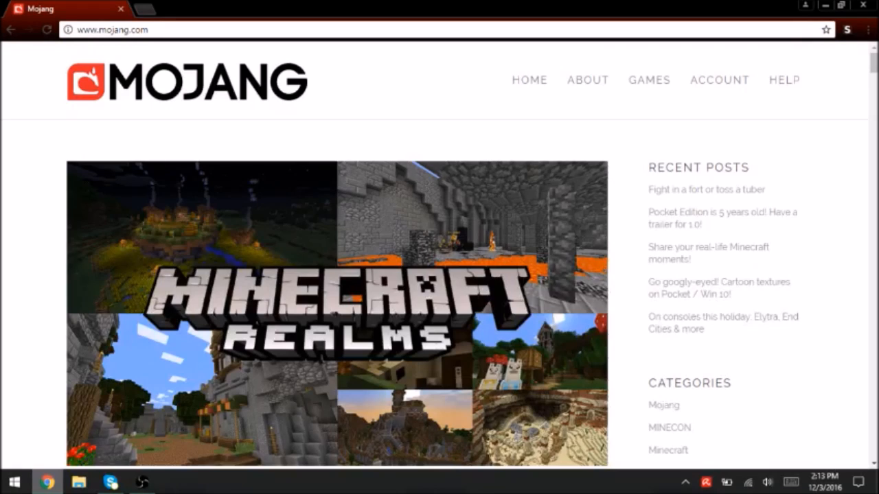
scroll(down, 3)
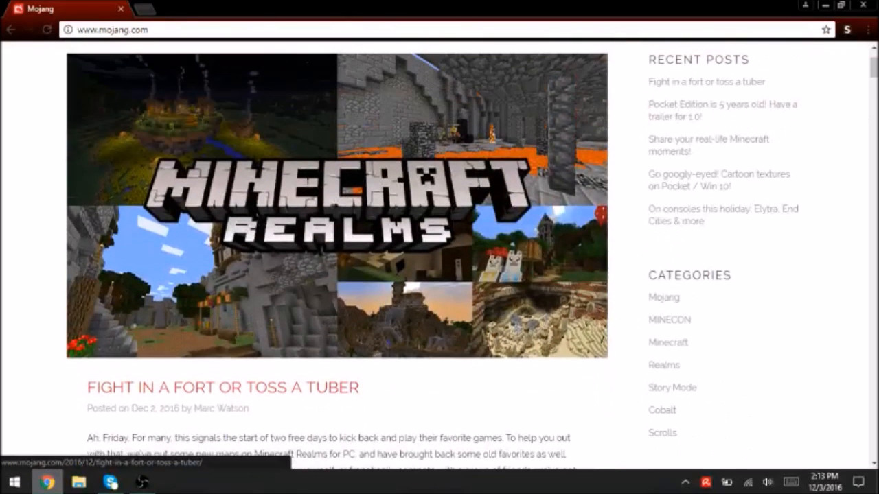
scroll(up, 3)
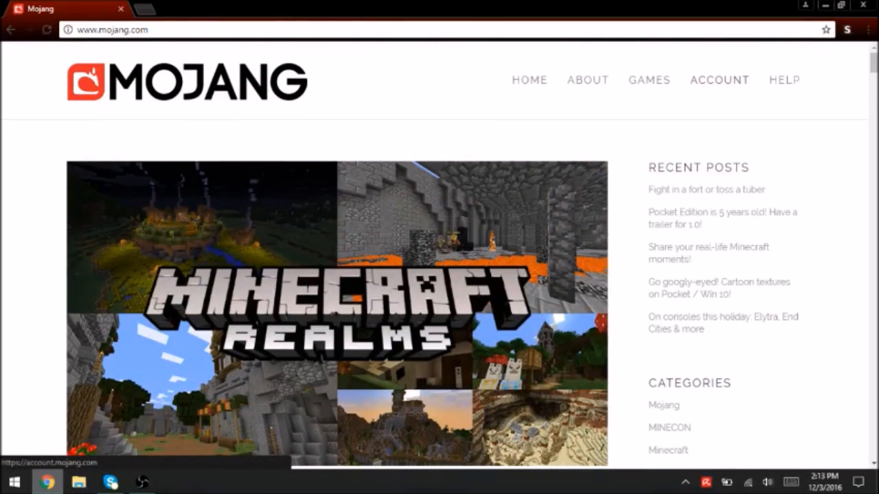
Step: Go to the Mojang ACCOUNT page and scroll to the Windows 10 Edition Beta gift code
click(719, 79)
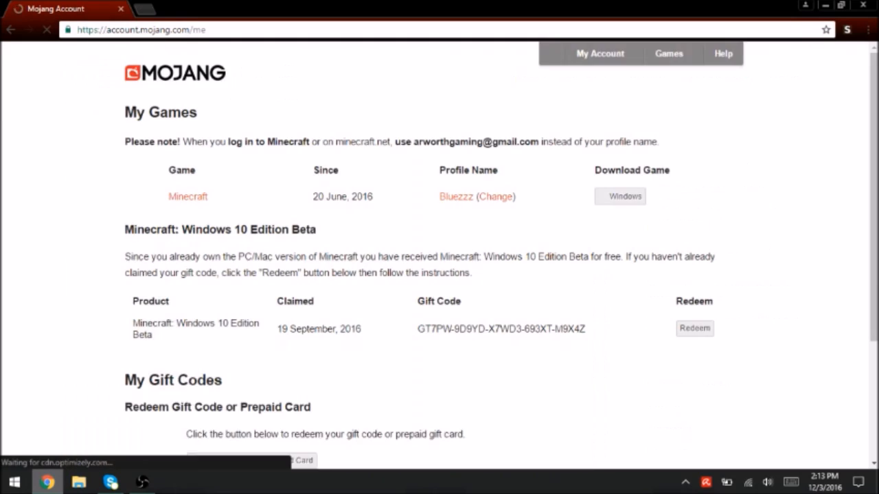
scroll(down, 3)
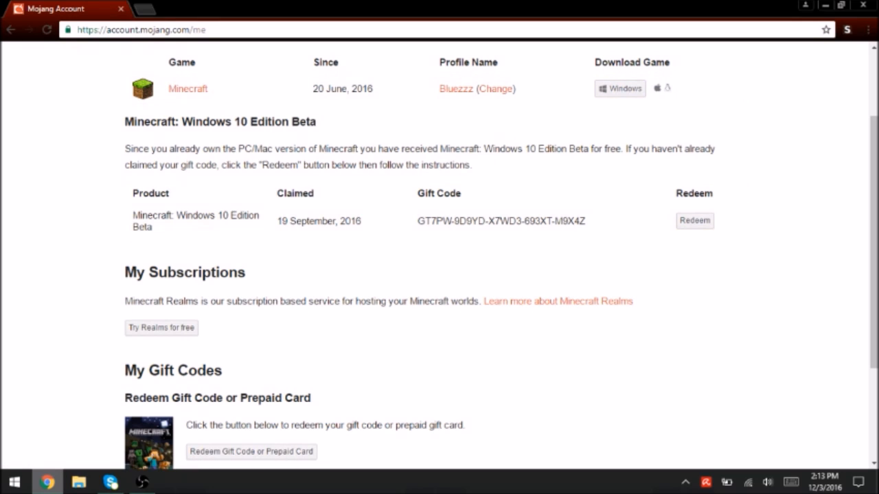
scroll(up, 3)
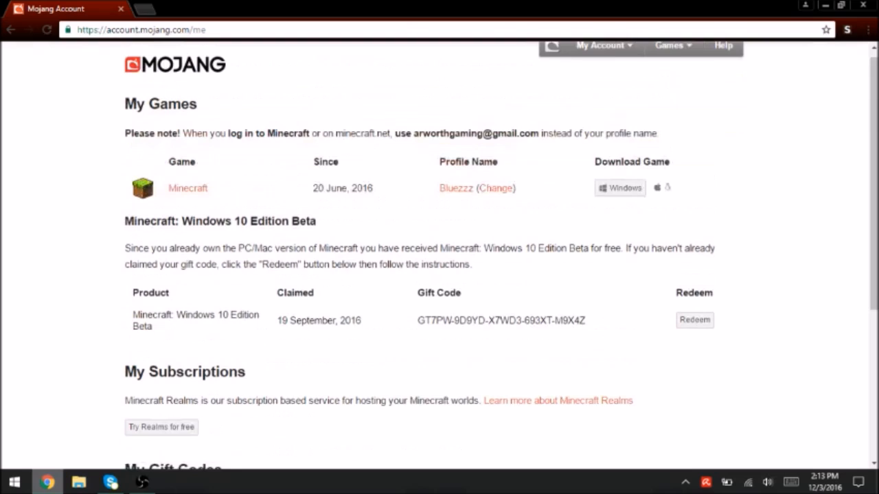
scroll(down, 3)
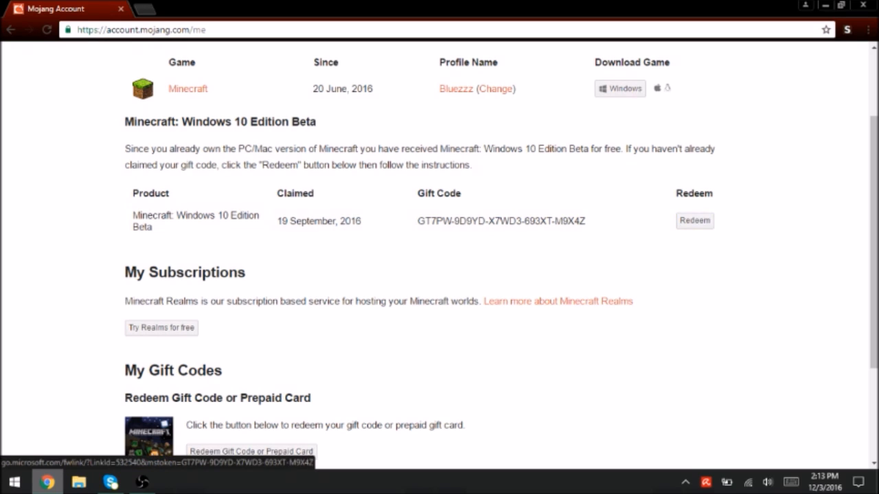
Step: Redeem the Windows 10 Edition Beta gift code on Microsoft's page, which reports it already redeemed
click(695, 220)
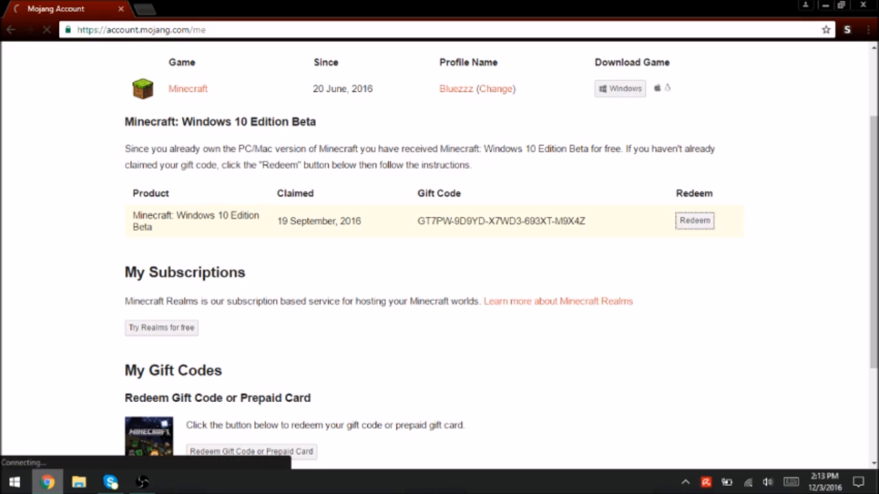
click(695, 220)
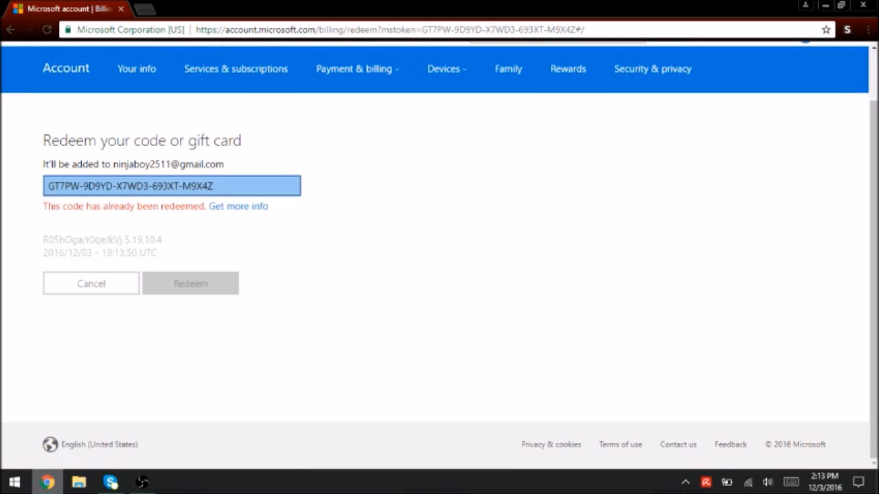
click(213, 186)
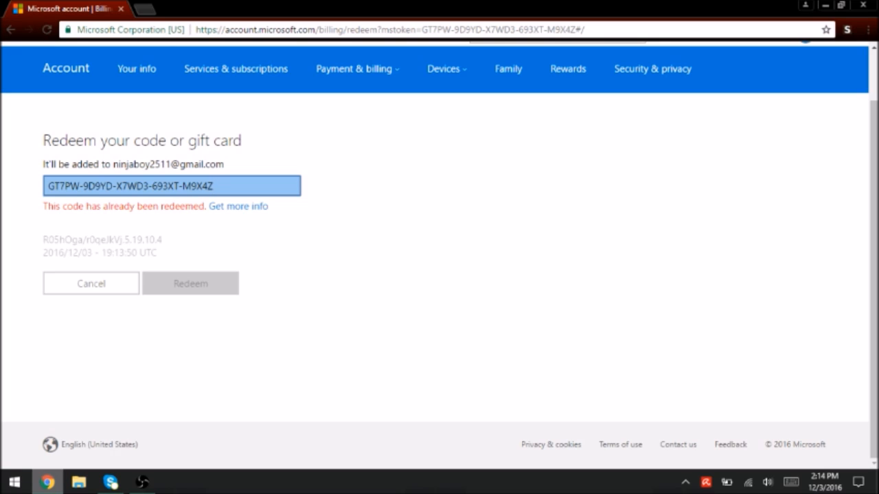
click(213, 187)
text(Mine)
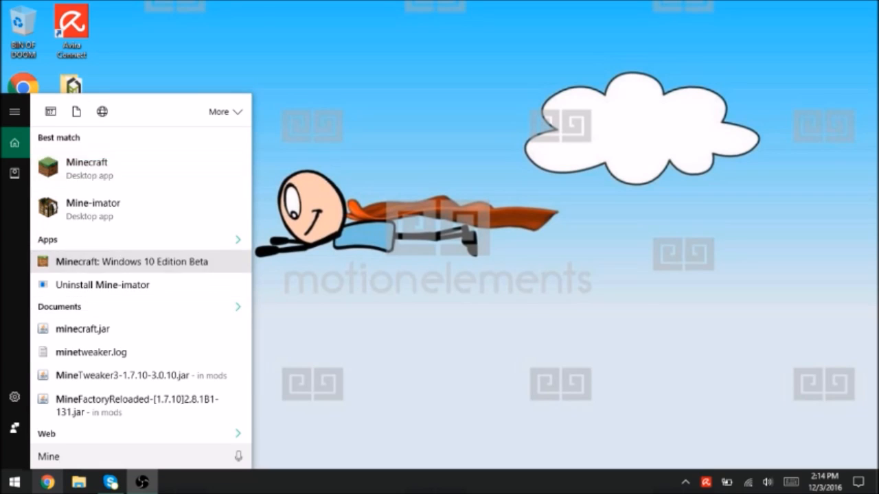
Step: Launch Minecraft: Windows 10 Edition Beta from the Start menu Apps results
click(131, 261)
text(s)
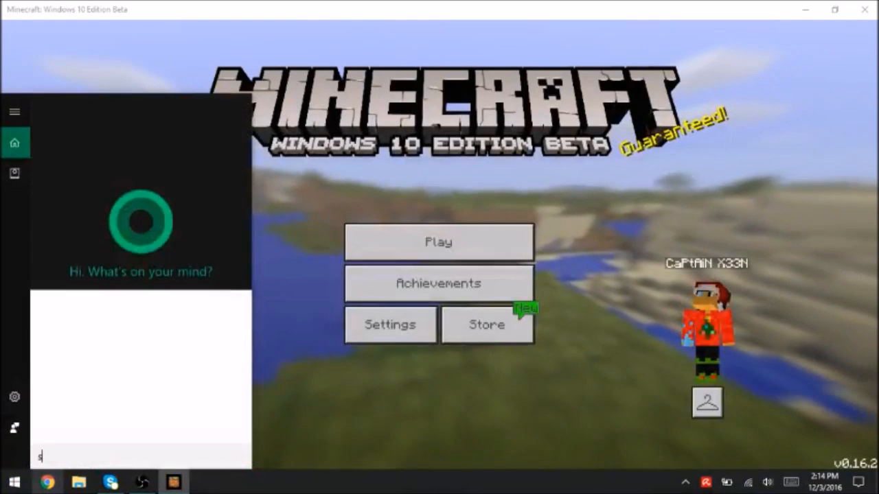
text(h)
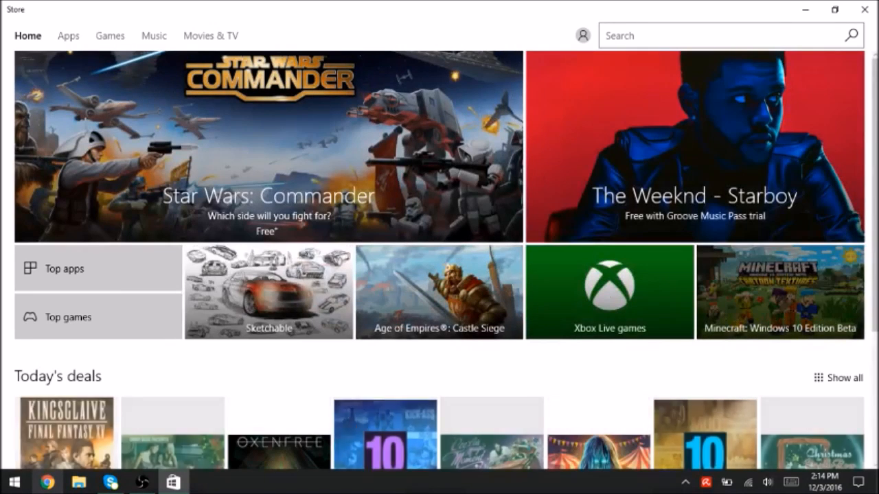
Step: View the Minecraft: Windows 10 Edition Beta Store page showing the game as installed
click(779, 291)
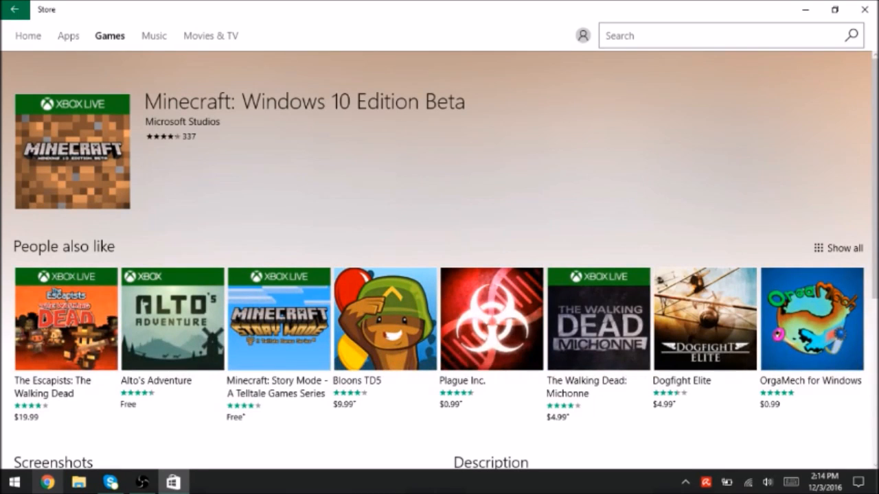
scroll(down, 3)
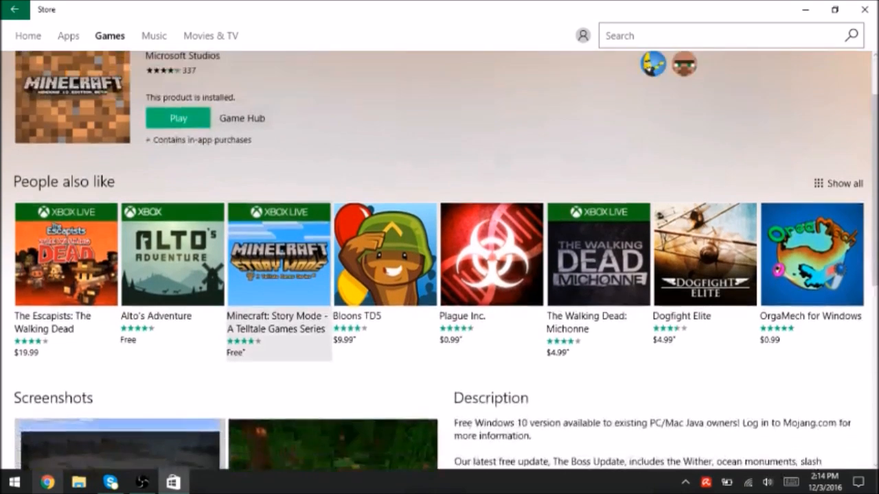
scroll(up, 3)
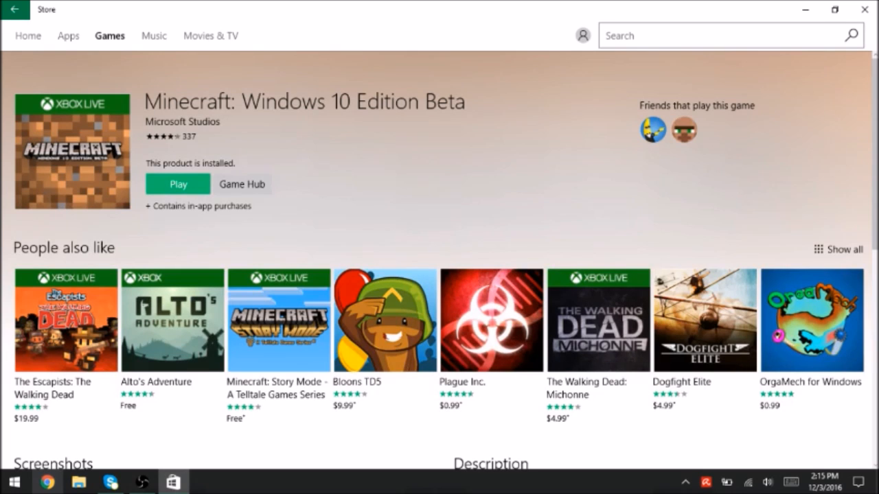
scroll(down, 3)
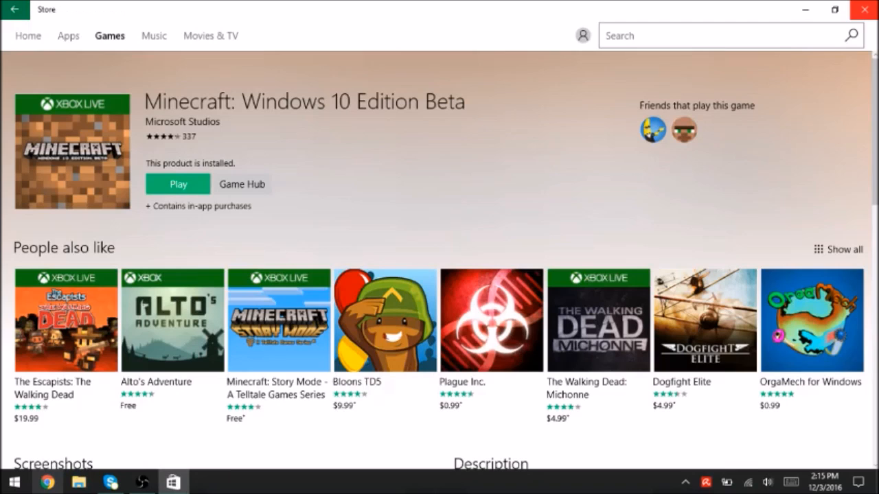
scroll(down, 3)
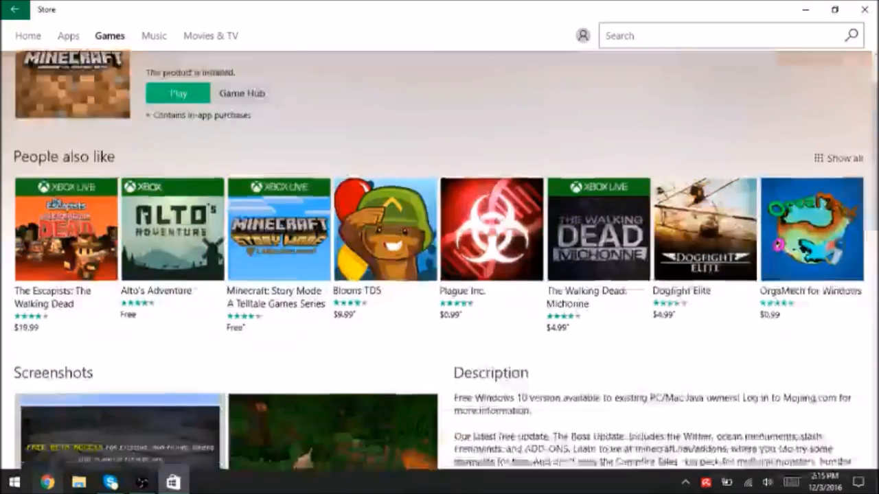
scroll(down, 3)
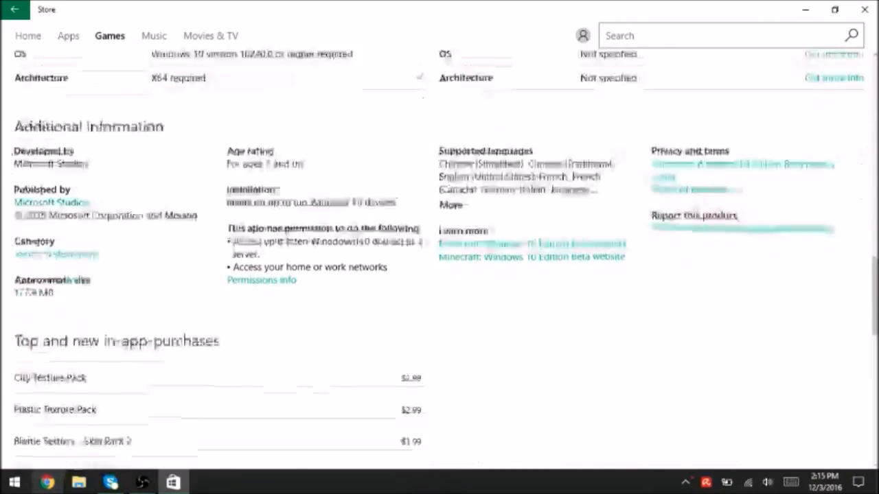
scroll(up, 3)
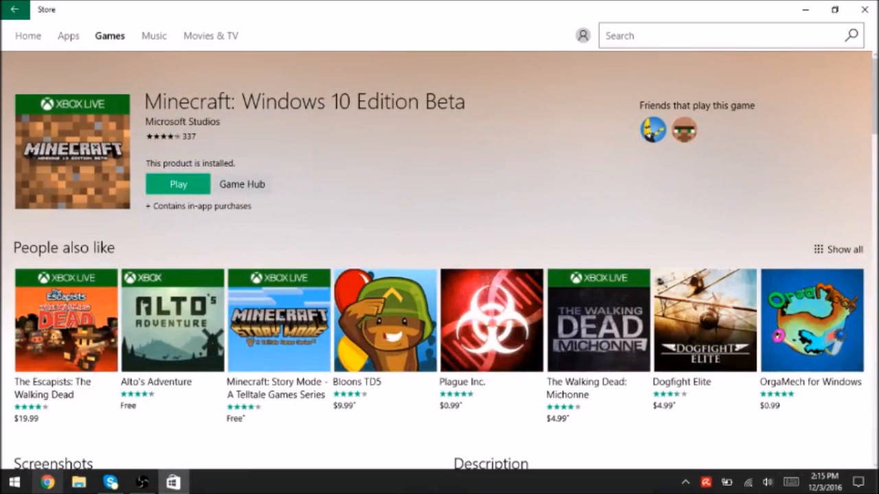